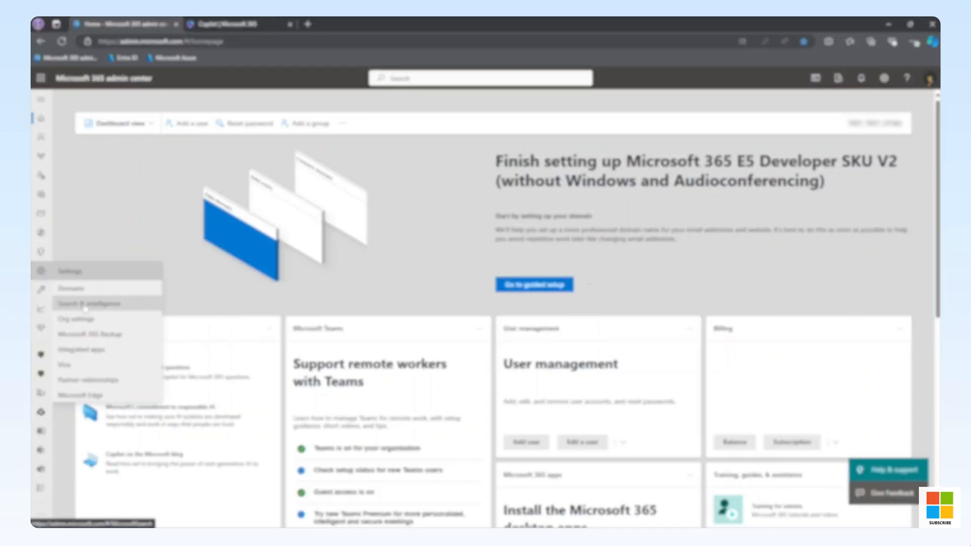
- Add a new Search & intelligence data source connection using the ServiceNow Knowledge tile
{"action": "left_click", "coordinate": [88, 303]}
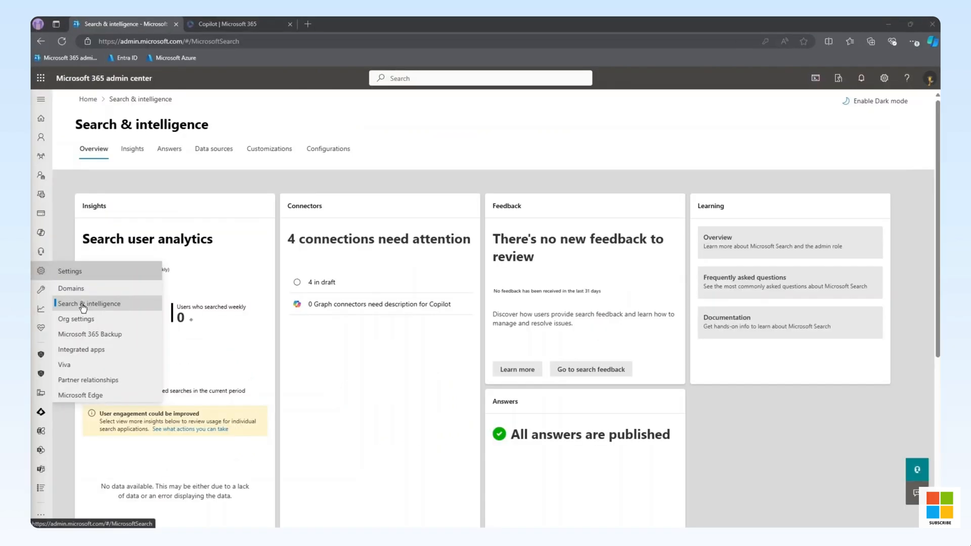
{"action": "left_click", "coordinate": [214, 148]}
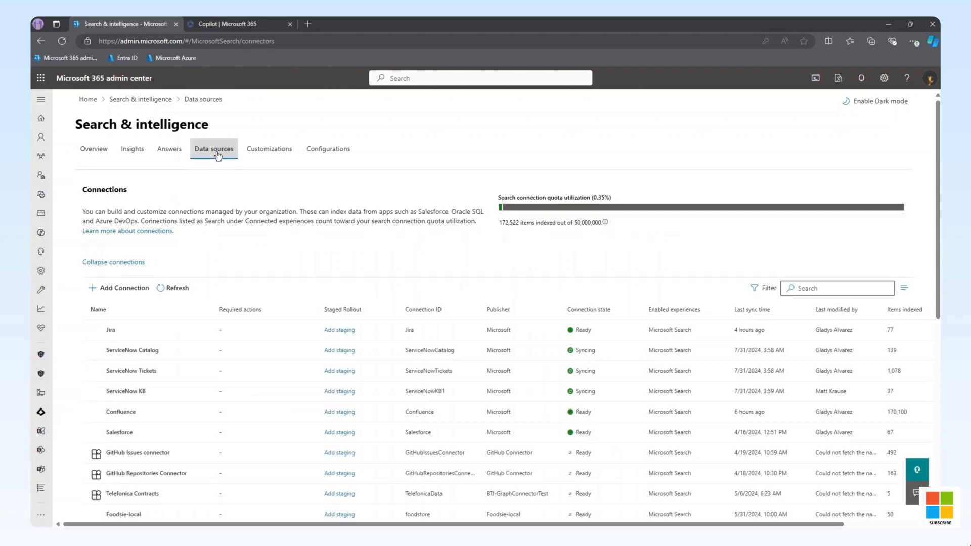
{"action": "left_click", "coordinate": [123, 287]}
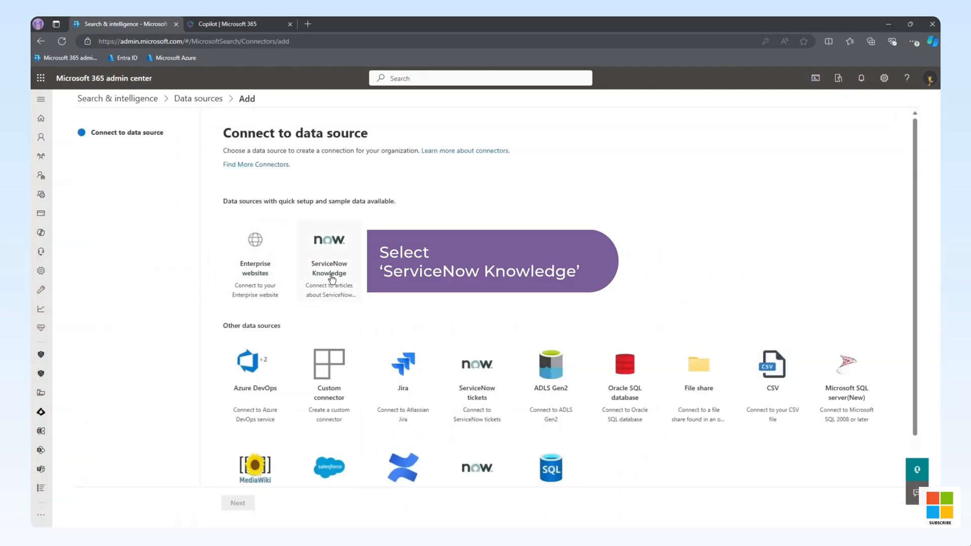
{"action": "left_click", "coordinate": [329, 260]}
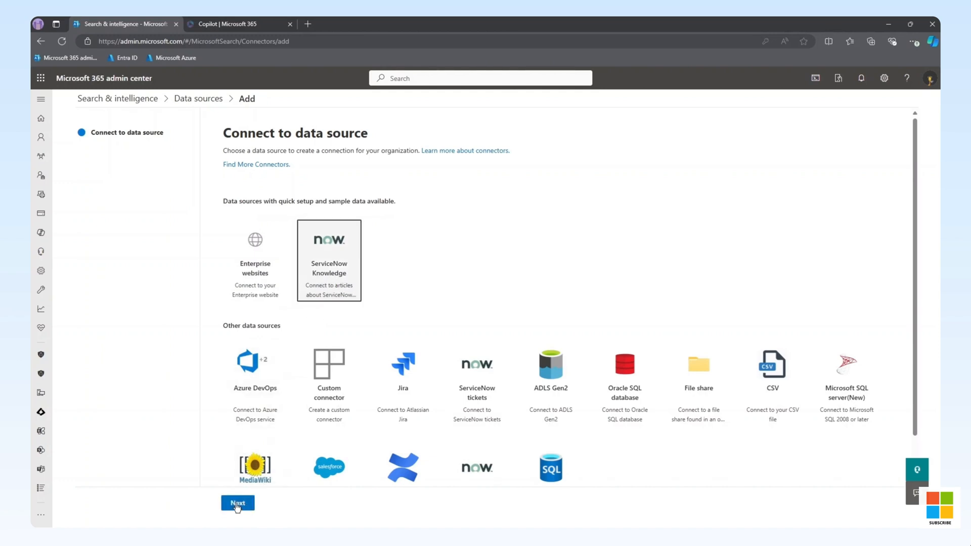
- Enter the ServiceNow instance URL and OAuth client ID and secret, then allow access
{"action": "left_click", "coordinate": [237, 502]}
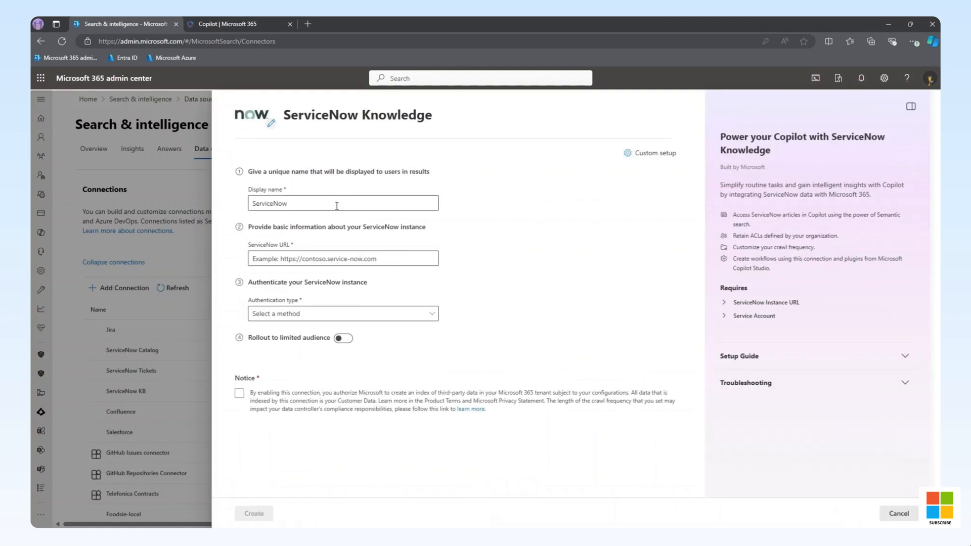
{"action": "left_click", "coordinate": [342, 314]}
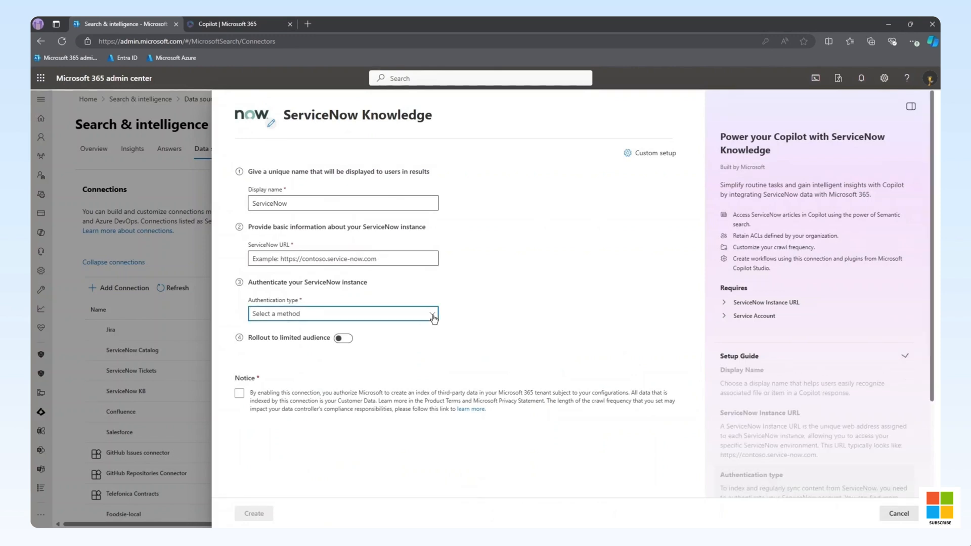
{"action": "left_click", "coordinate": [342, 314]}
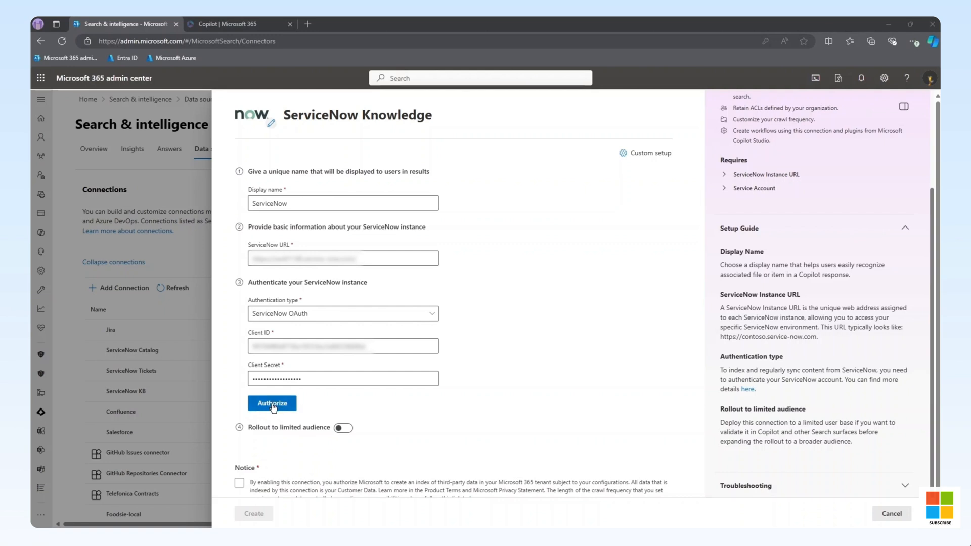
{"action": "left_click", "coordinate": [271, 403]}
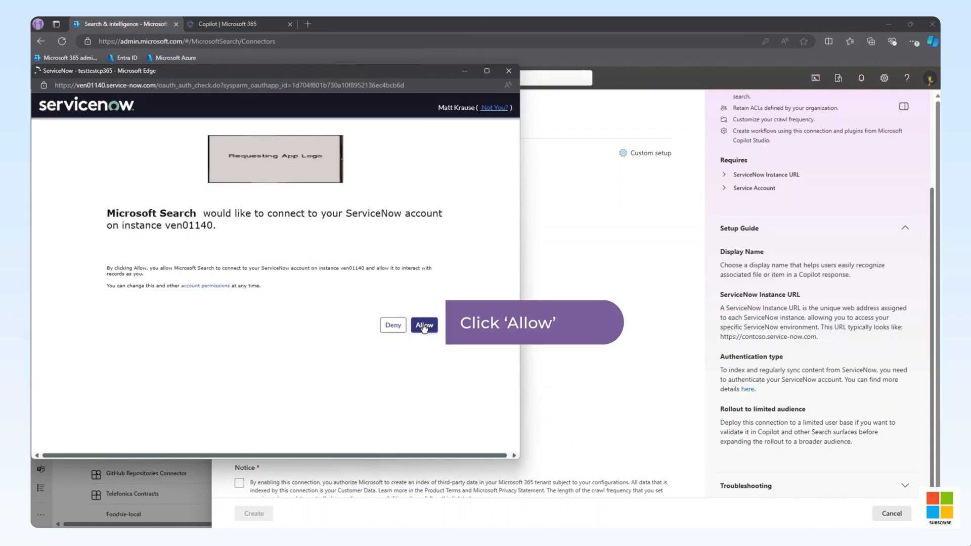
{"action": "left_click", "coordinate": [424, 325]}
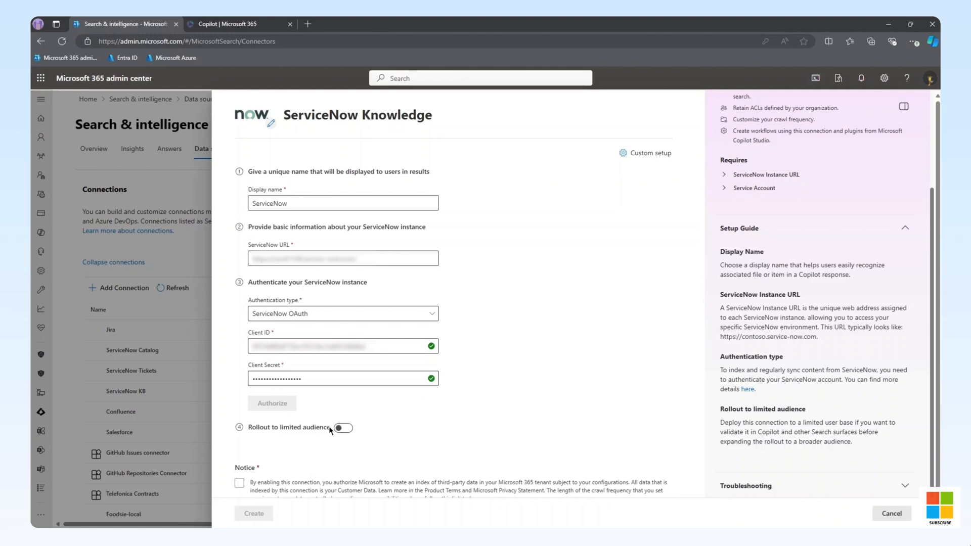
- Leave limited-audience rollout switched off and accept the data indexing notice
{"action": "left_click", "coordinate": [342, 427]}
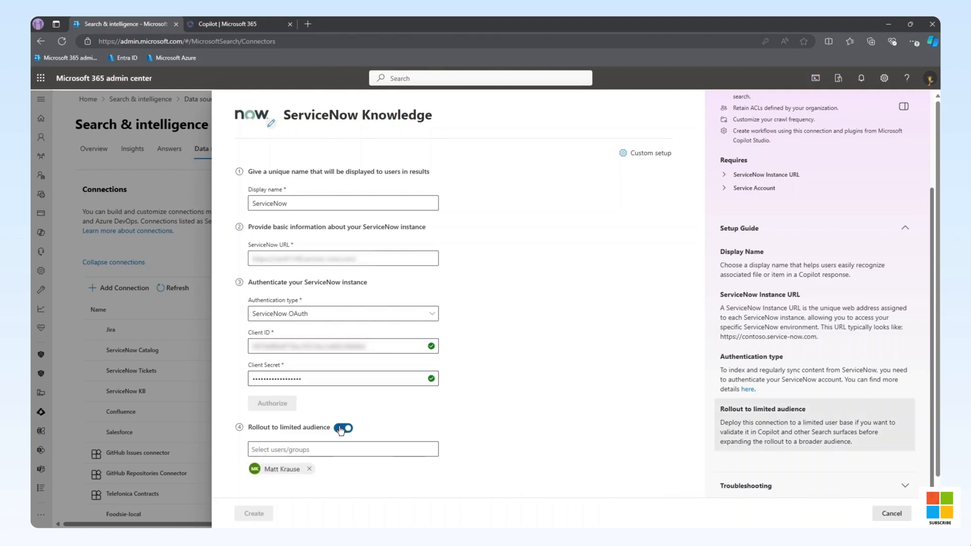
{"action": "left_click", "coordinate": [342, 428]}
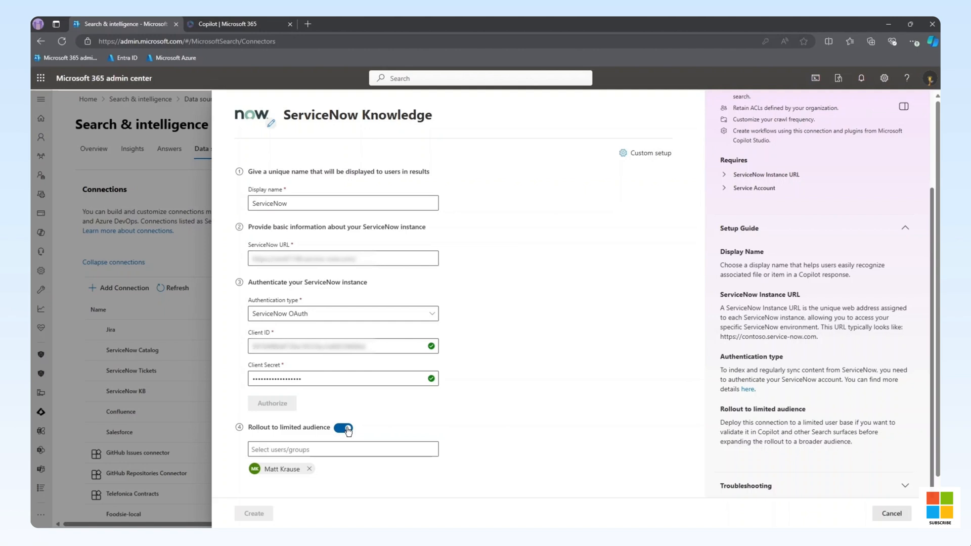
{"action": "left_click", "coordinate": [343, 427]}
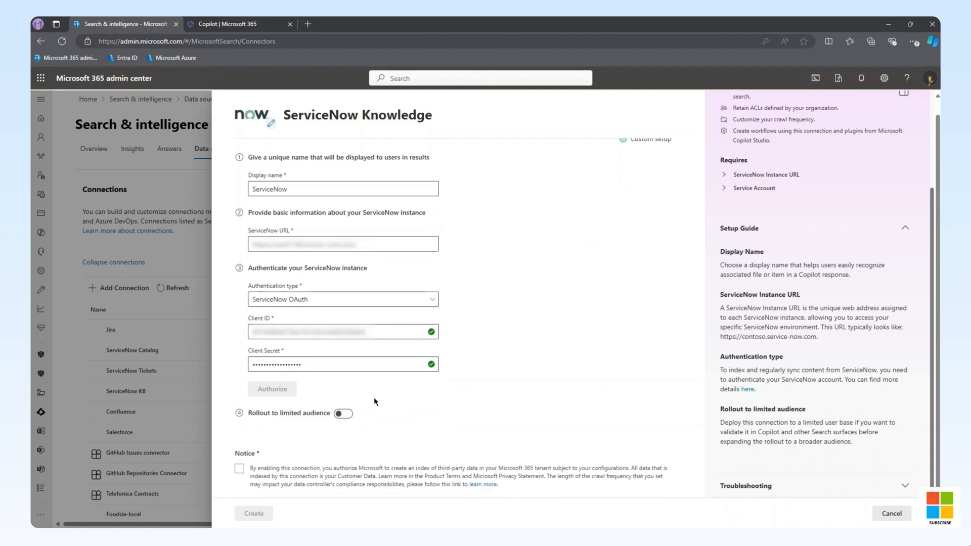
{"action": "left_click", "coordinate": [239, 468]}
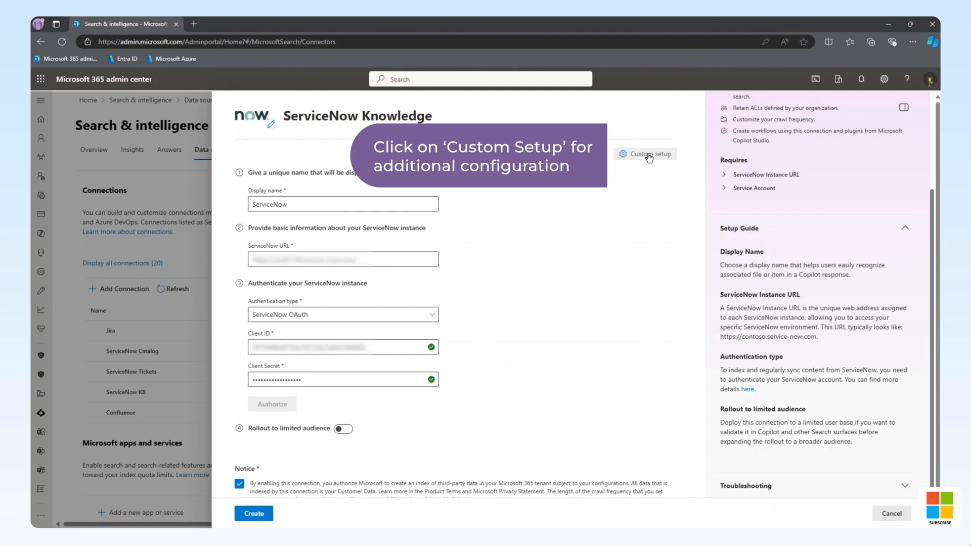
{"action": "left_click", "coordinate": [645, 154]}
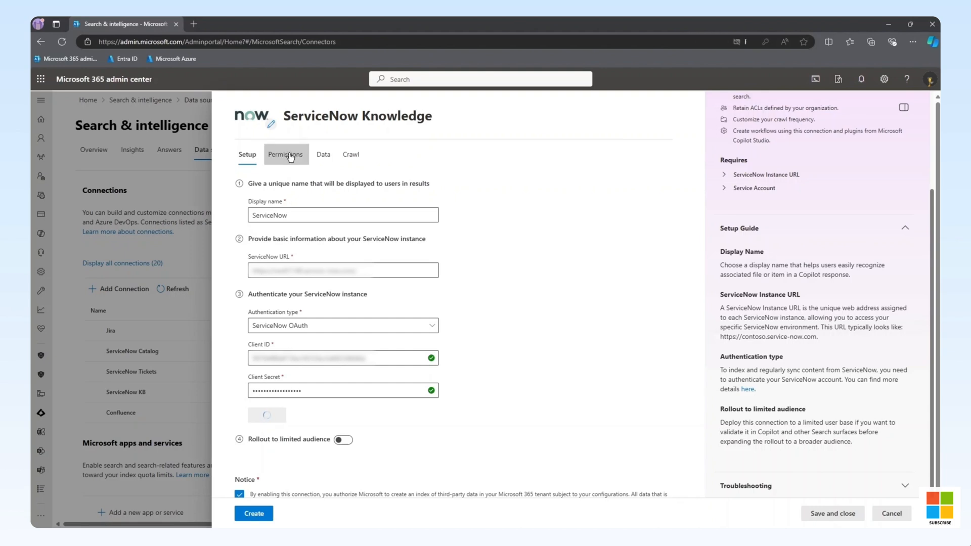
{"action": "left_click", "coordinate": [285, 154]}
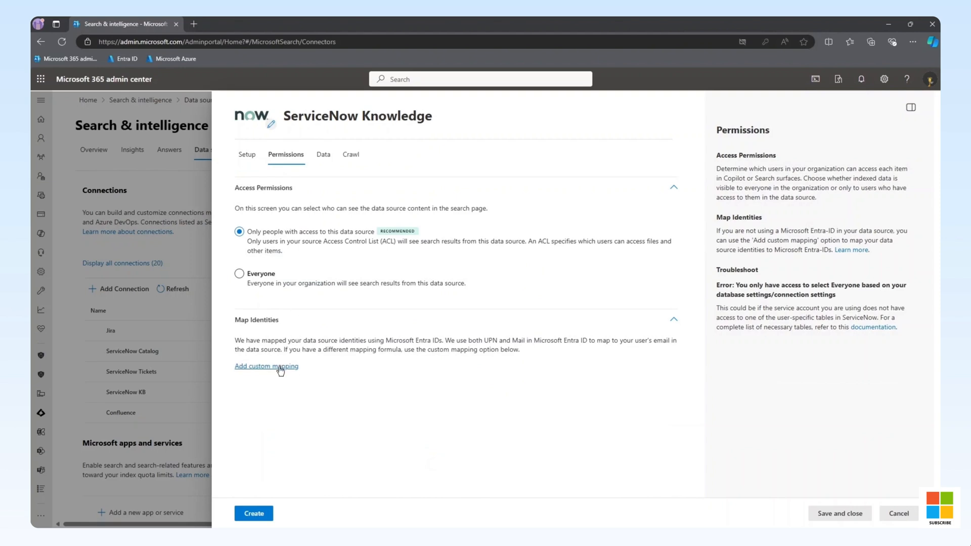
{"action": "left_click", "coordinate": [265, 366]}
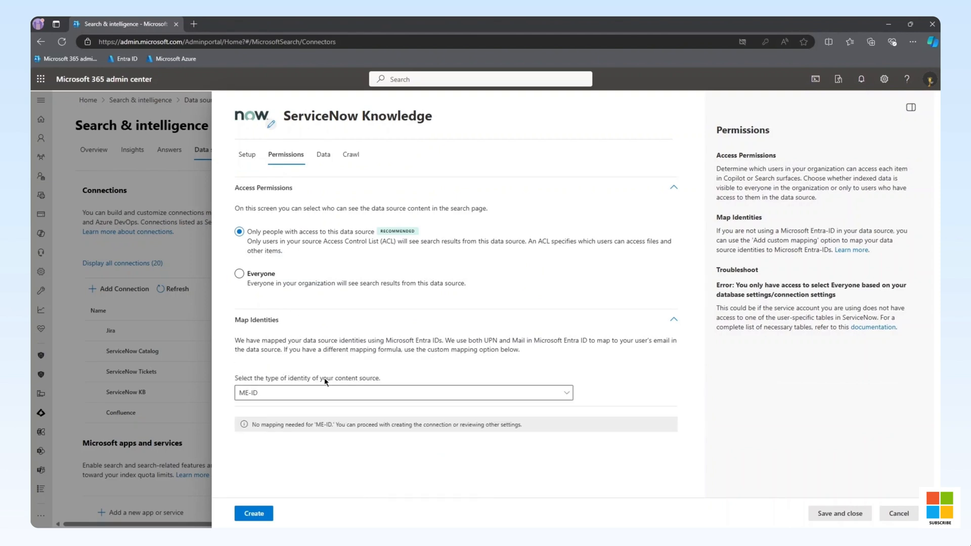
{"action": "left_click", "coordinate": [402, 393]}
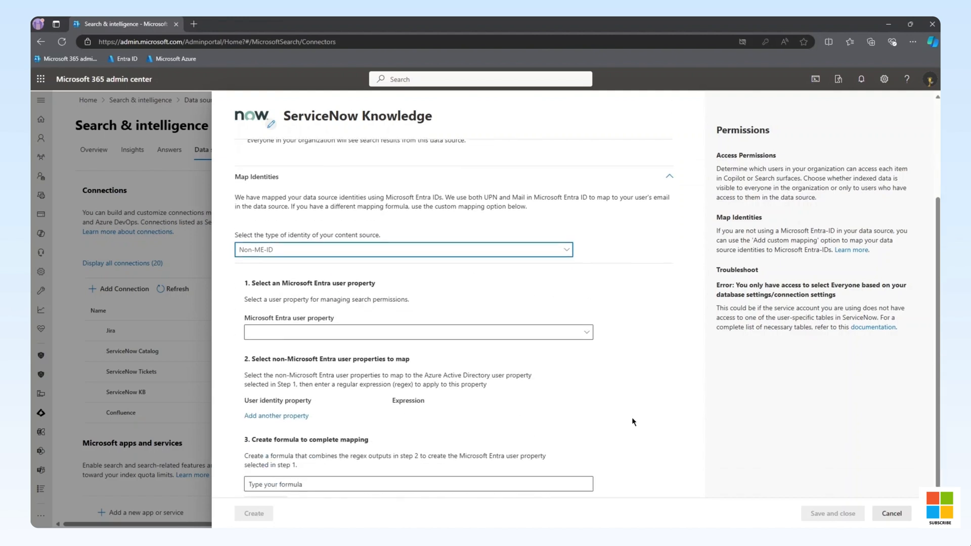
{"action": "left_click", "coordinate": [323, 154]}
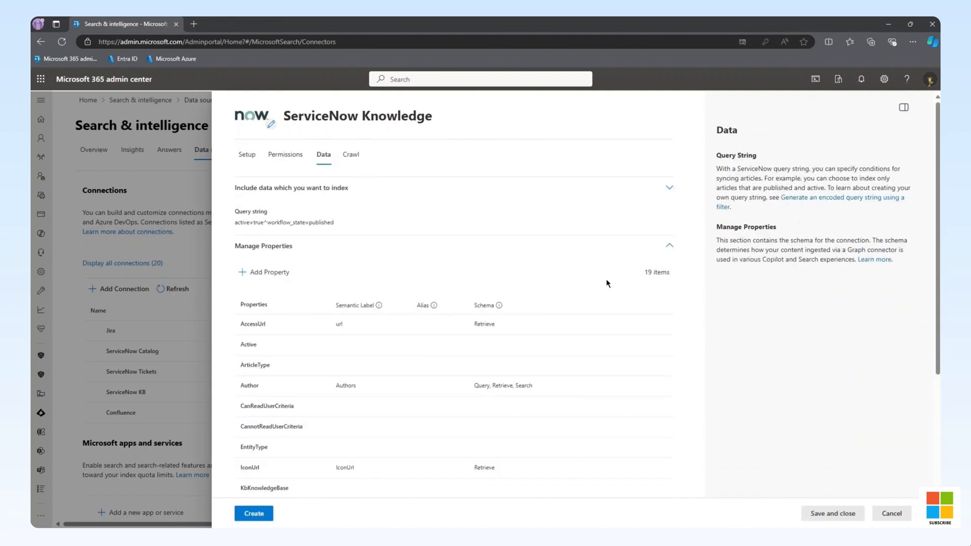
{"action": "scroll", "scroll_direction": "down", "scroll_amount": 3}
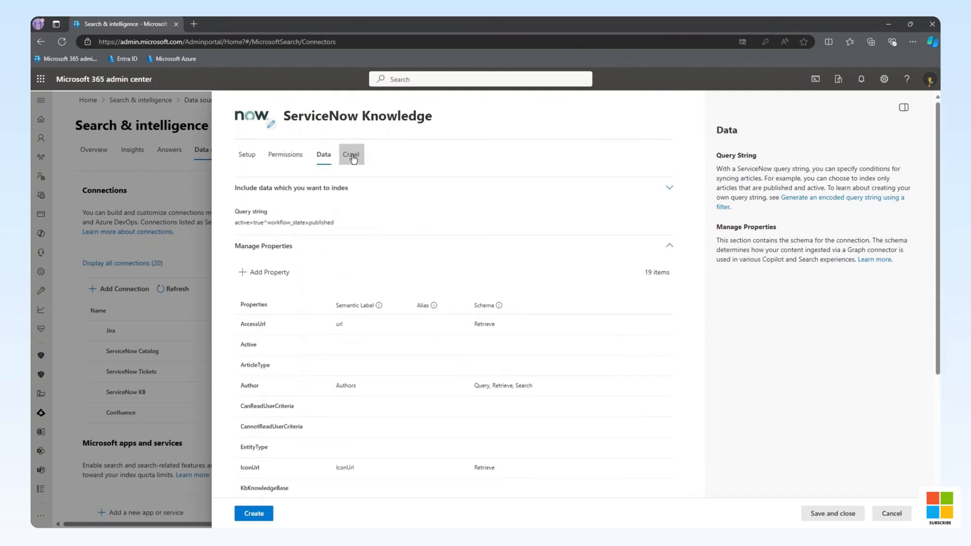
{"action": "left_click", "coordinate": [350, 154]}
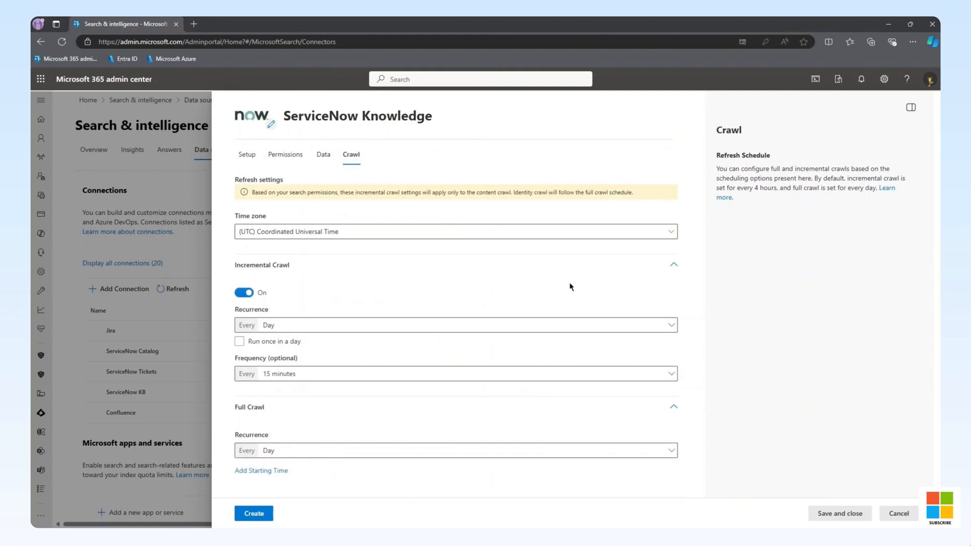
{"action": "mouse_move", "coordinate": [571, 300]}
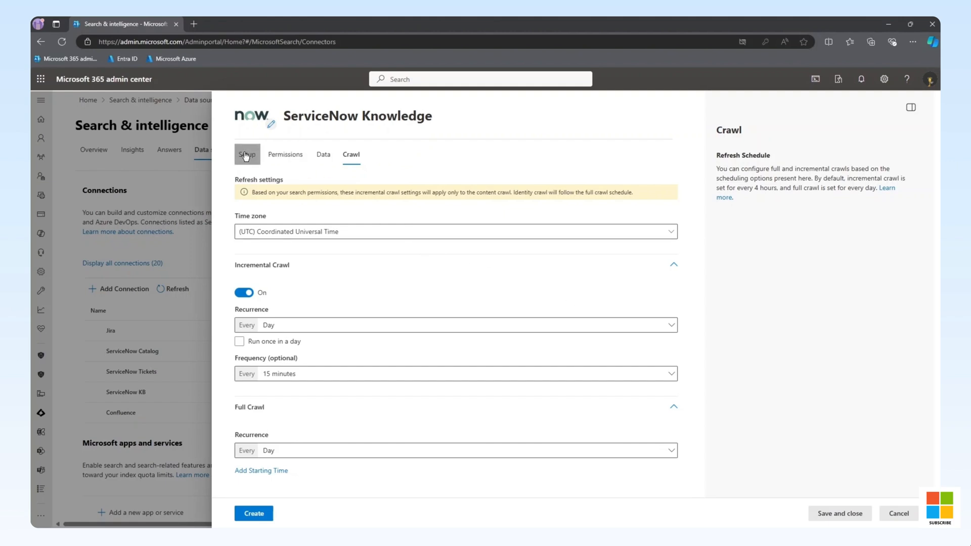
{"action": "left_click", "coordinate": [246, 154]}
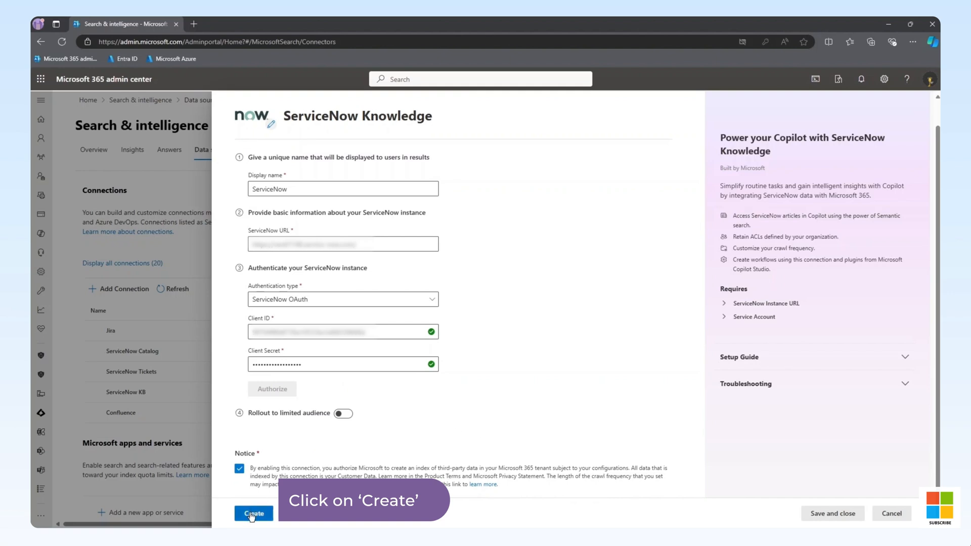
- Create the connection, save an auto-suggested connector description, and return to Data sources
{"action": "left_click", "coordinate": [253, 513]}
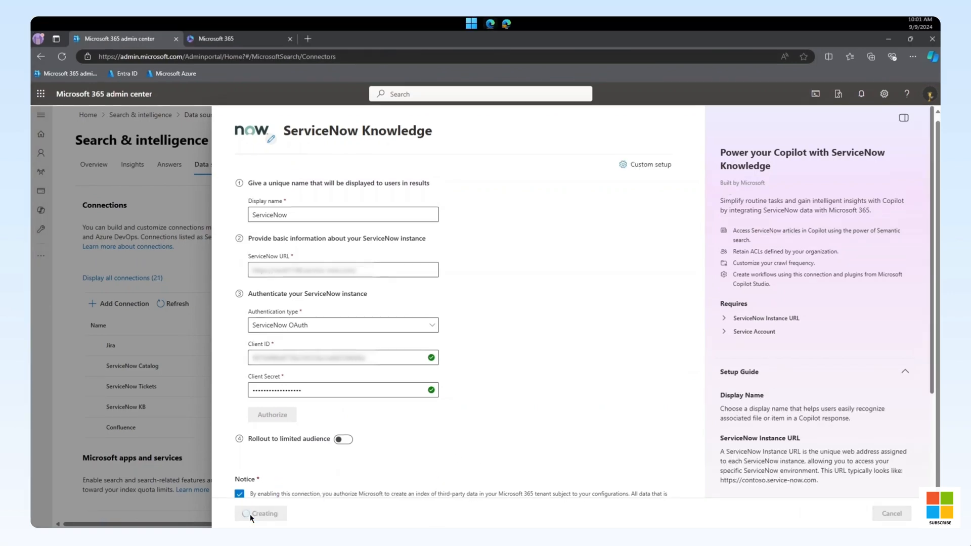
{"action": "left_click", "coordinate": [261, 512]}
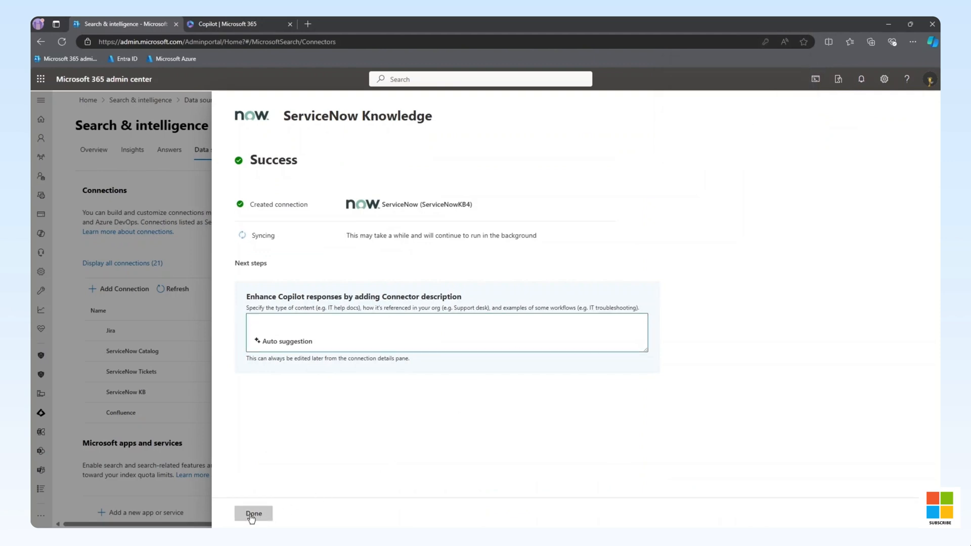
{"action": "left_click", "coordinate": [433, 320]}
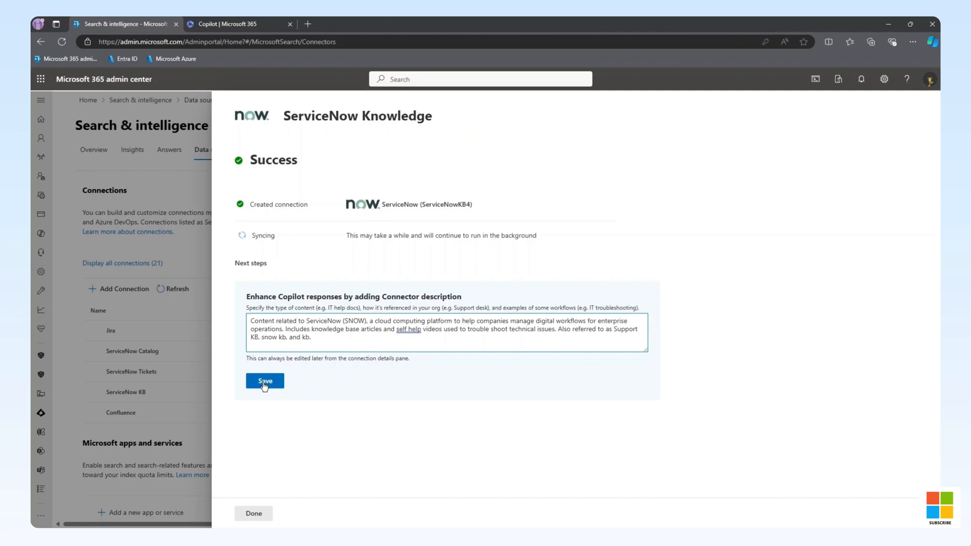
{"action": "left_click", "coordinate": [265, 380]}
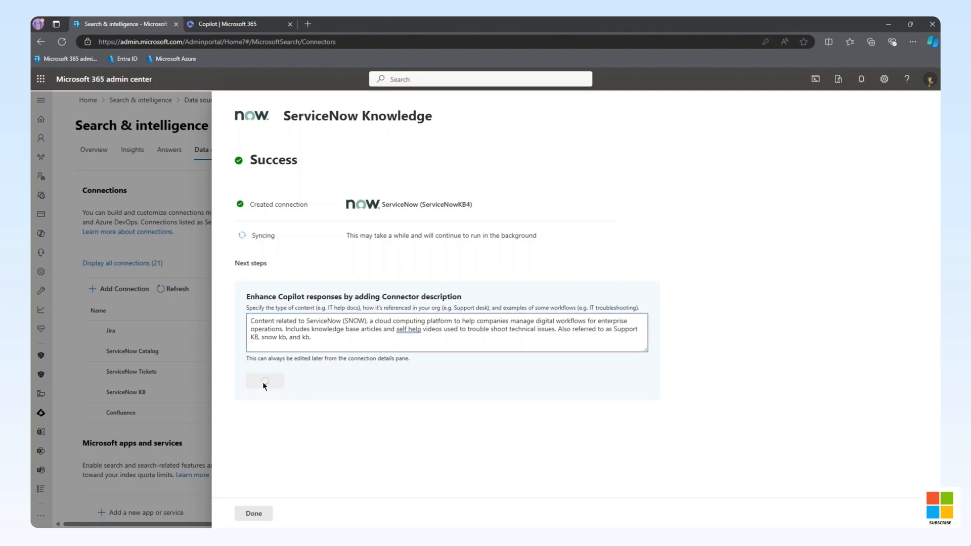
{"action": "left_click", "coordinate": [264, 380]}
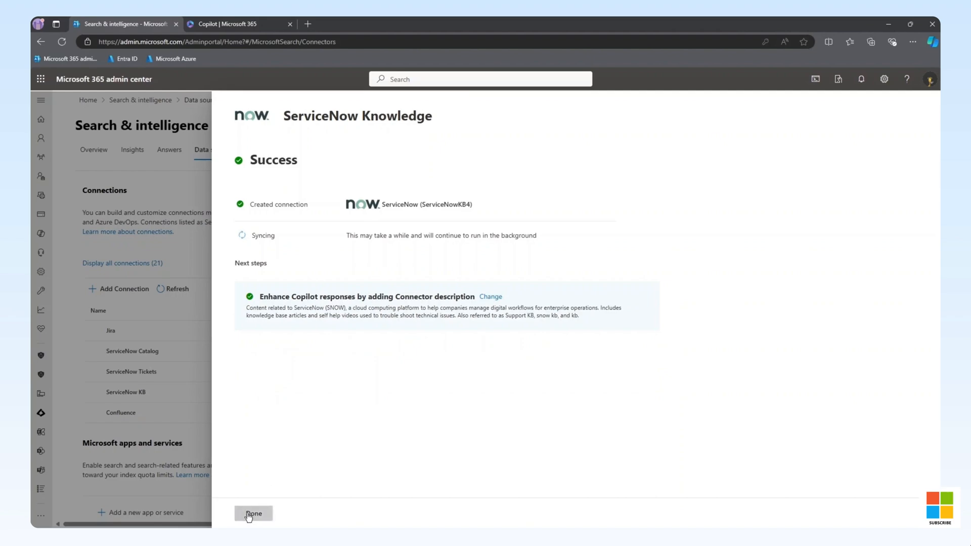
{"action": "left_click", "coordinate": [253, 513]}
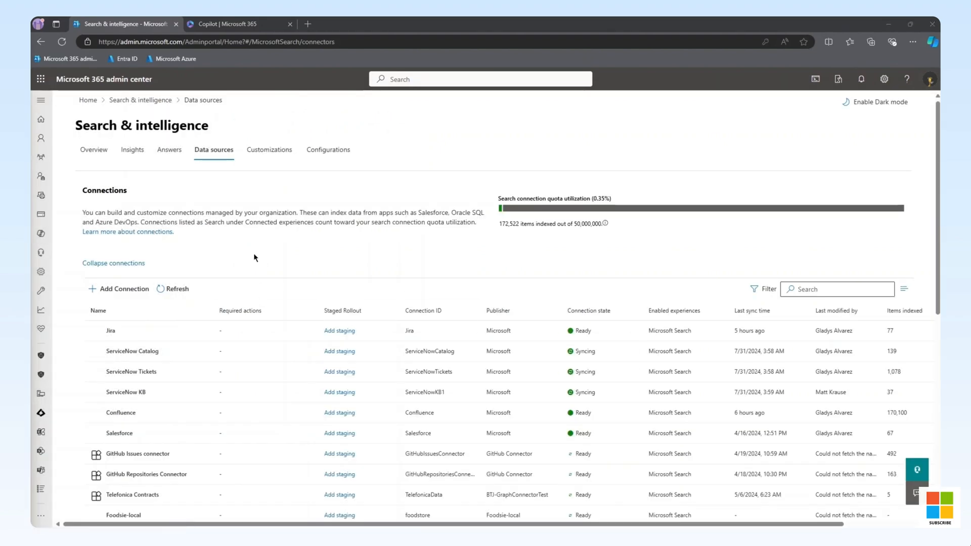
- Refresh the connections list until ServiceNowKB4 shows Ready with 61 items, then go to Copilot
{"action": "scroll", "scroll_direction": "down", "scroll_amount": 3}
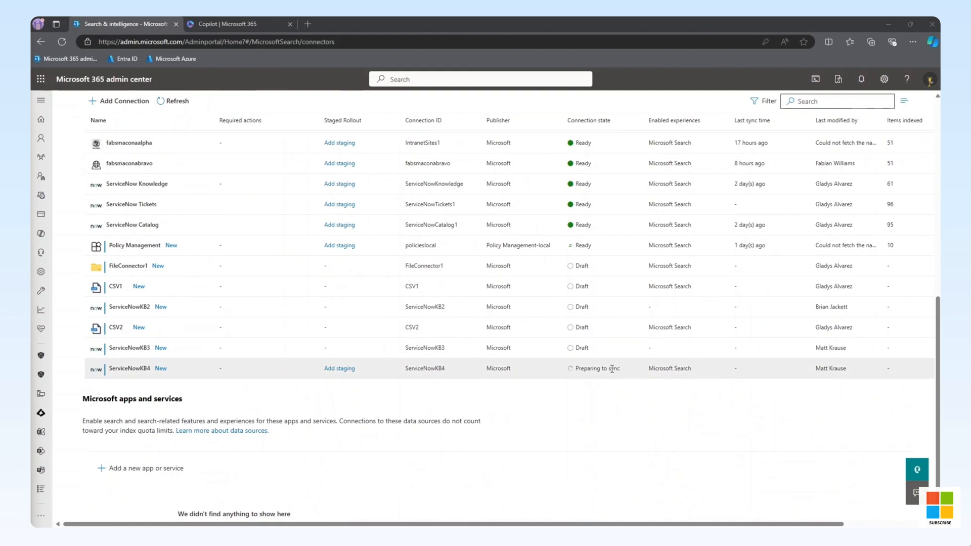
{"action": "mouse_move", "coordinate": [613, 395]}
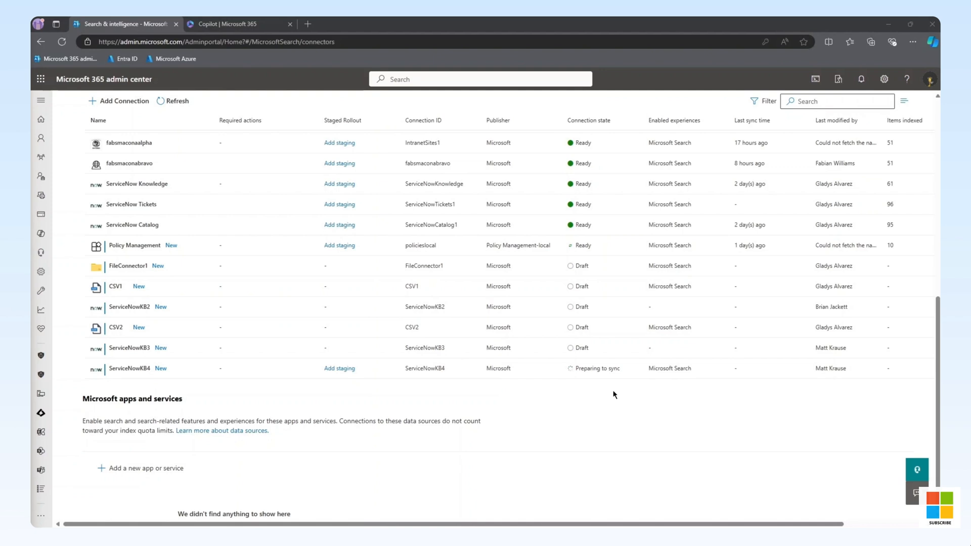
{"action": "left_click", "coordinate": [178, 101]}
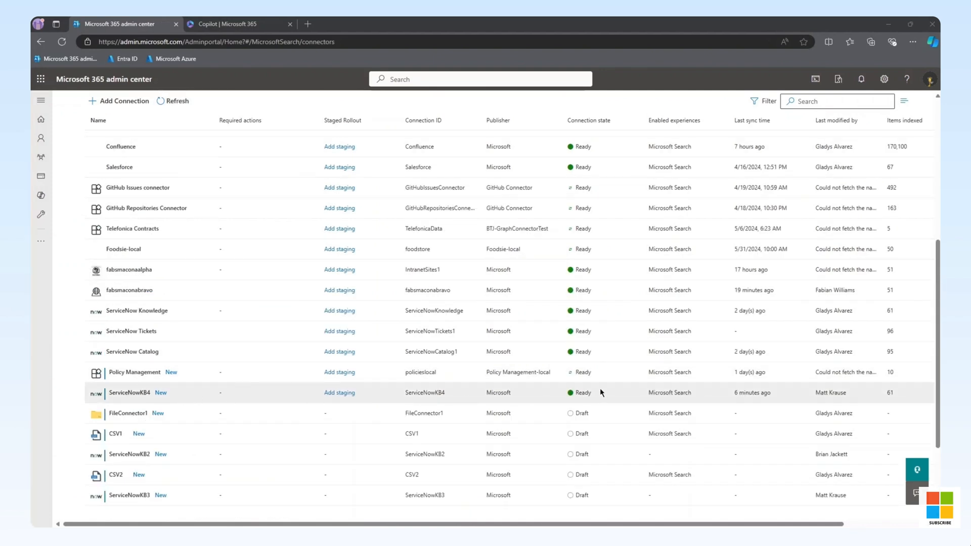
{"action": "mouse_move", "coordinate": [737, 402]}
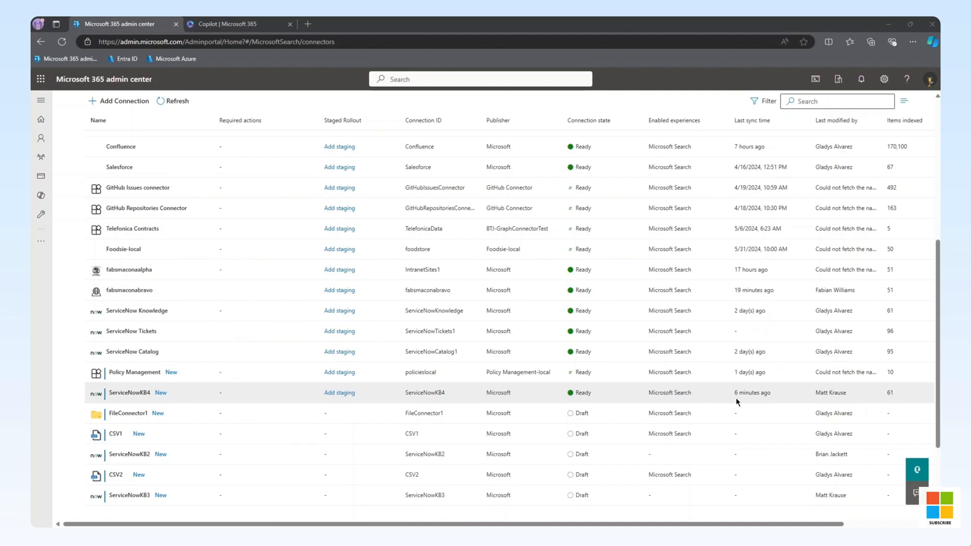
{"action": "mouse_move", "coordinate": [874, 395]}
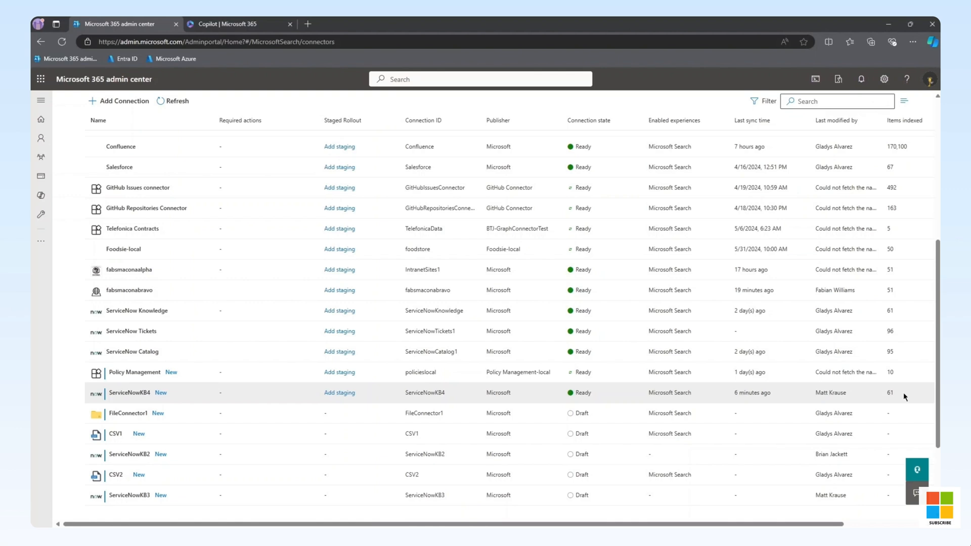
{"action": "left_click", "coordinate": [235, 24]}
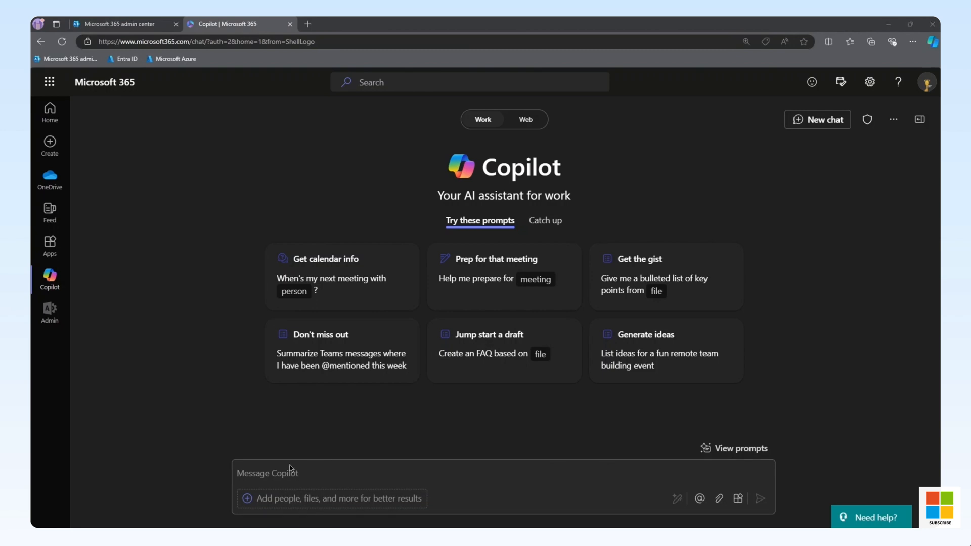
- Ask Copilot 'What is my travel policy?', check the ServiceNow KB citation, then start a new chat
{"action": "type", "text": "What is my travel policy?"}
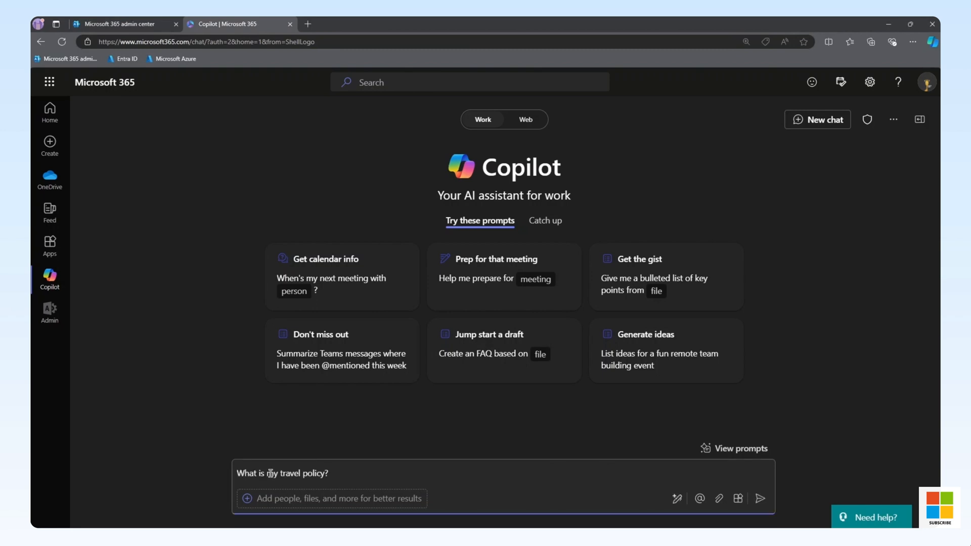
{"action": "left_click", "coordinate": [760, 498]}
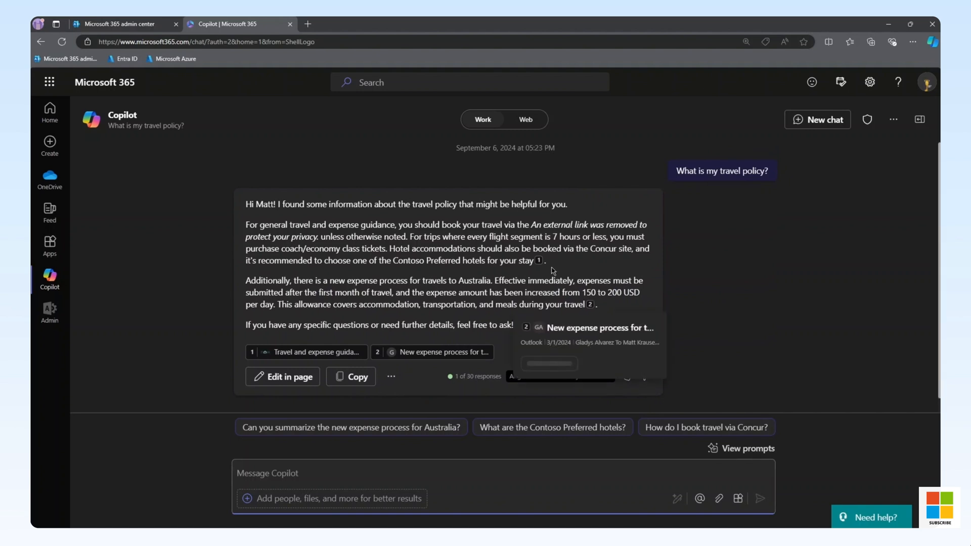
{"action": "mouse_move", "coordinate": [538, 260]}
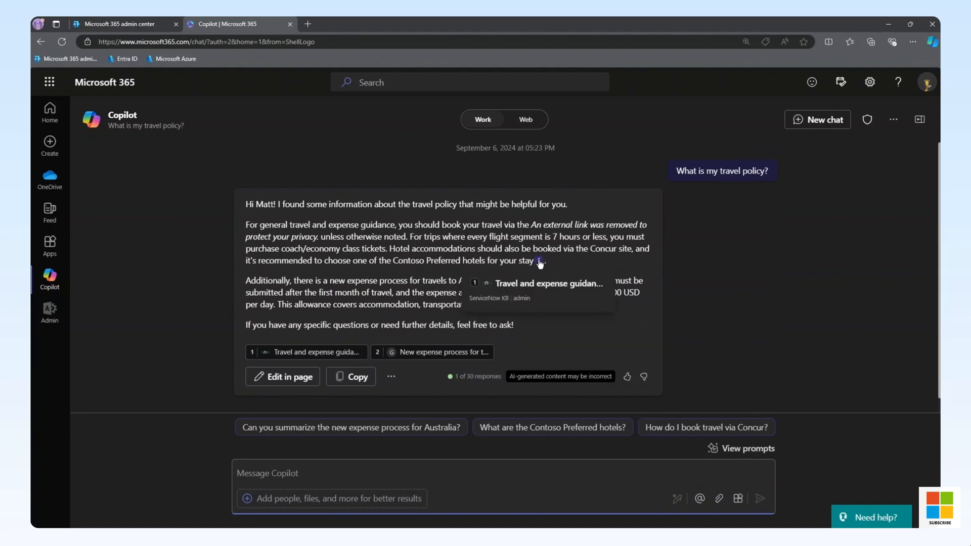
{"action": "left_click", "coordinate": [815, 119]}
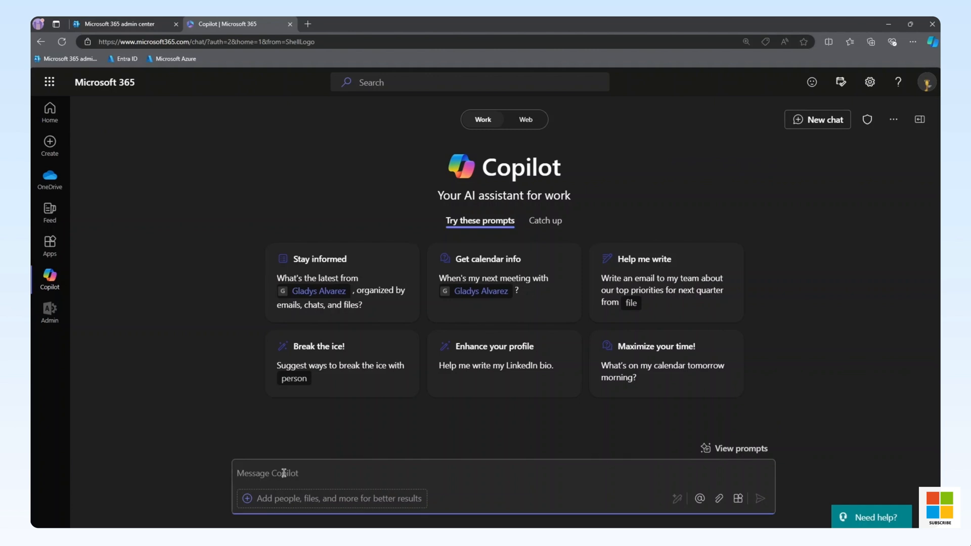
- Ask how much food can be expensed in Australia ($200/day), then start a new chat
{"action": "type", "text": "How much can I expense on food if traveling to Australia?"}
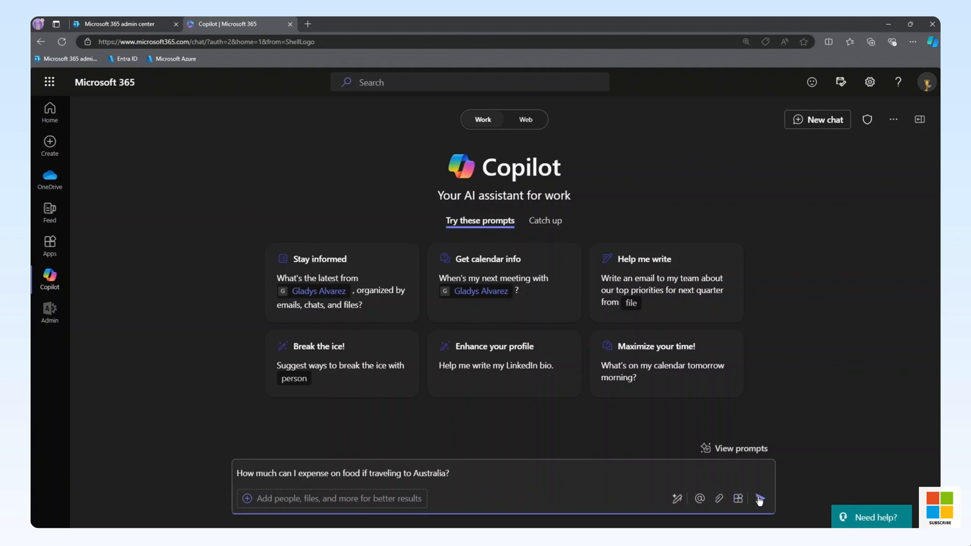
{"action": "left_click", "coordinate": [758, 498]}
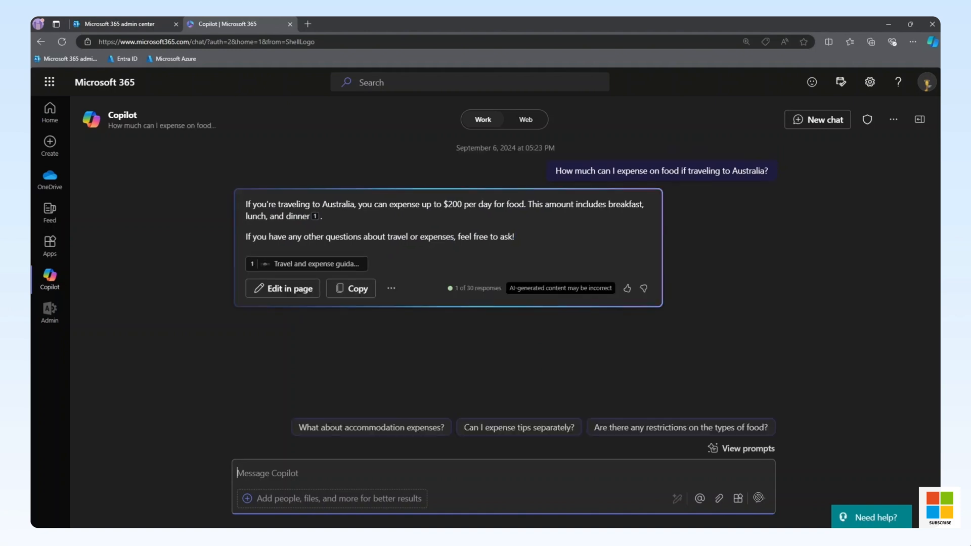
{"action": "mouse_move", "coordinate": [308, 263]}
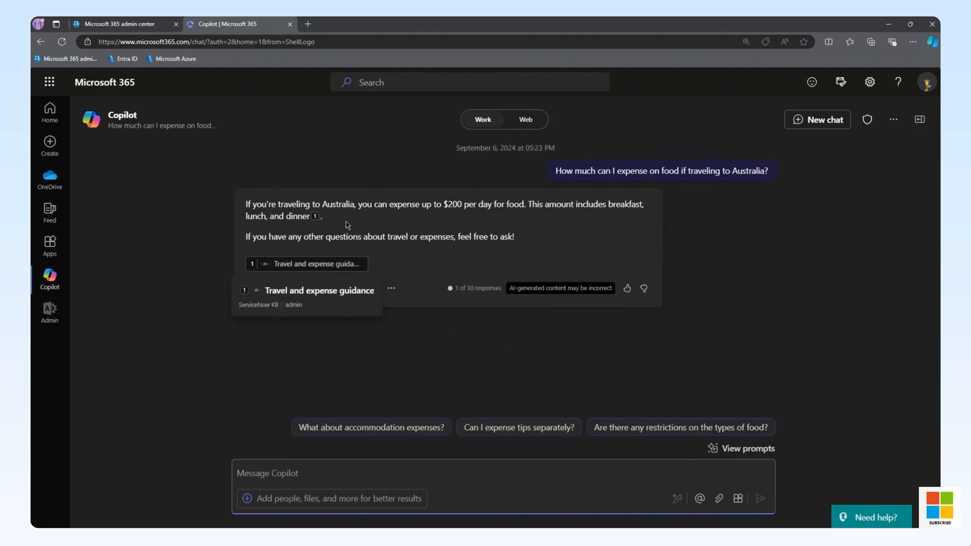
{"action": "left_click", "coordinate": [816, 119]}
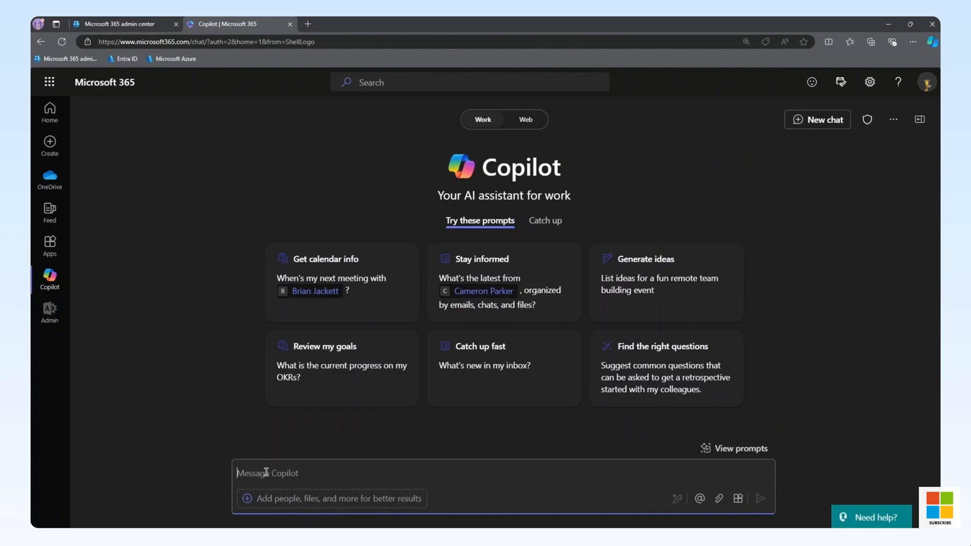
- Ask Copilot for the steps to submit an Australia travel expense and read the six-step answer
{"action": "type", "text": "Create a list of the steps I need to follow to submit a travel expense when I traveling to Australia."}
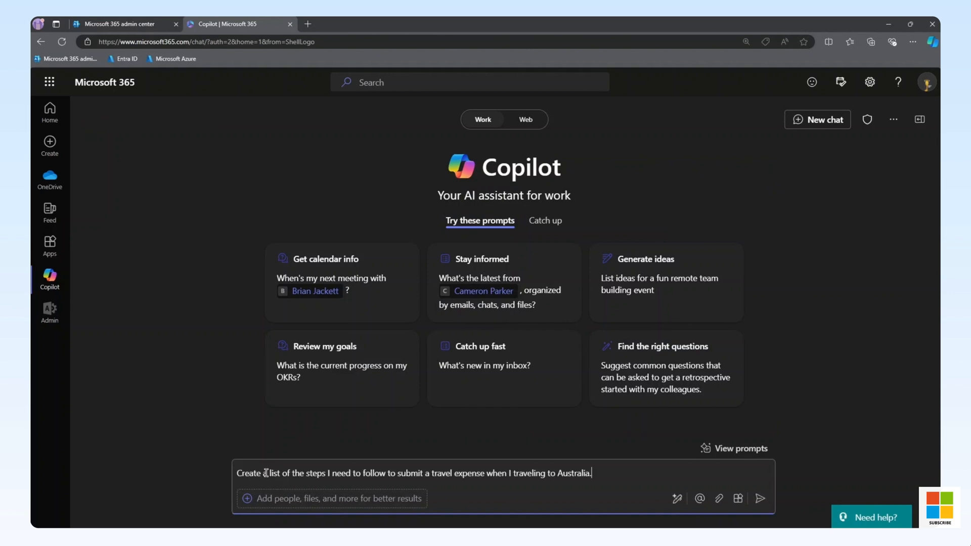
{"action": "left_click", "coordinate": [760, 498]}
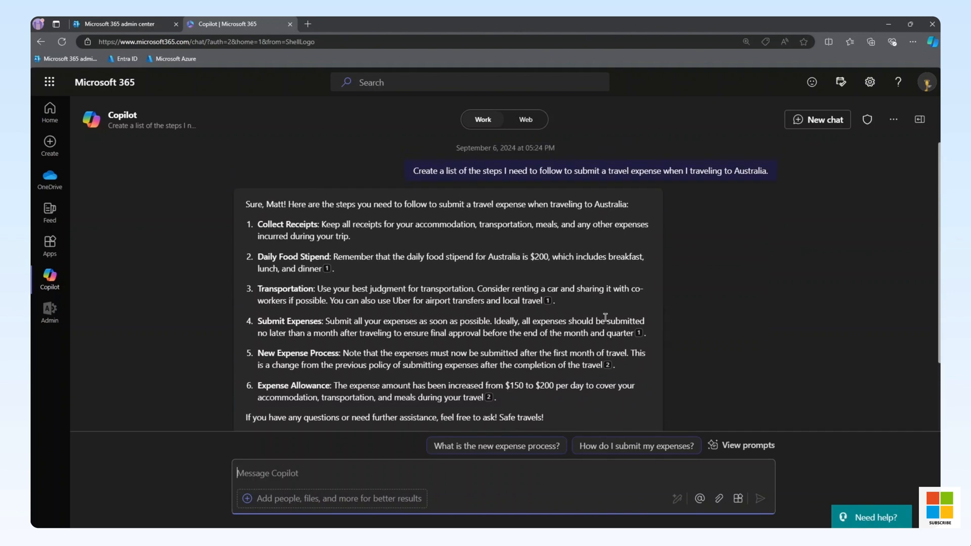
{"action": "scroll", "scroll_direction": "down", "scroll_amount": 3}
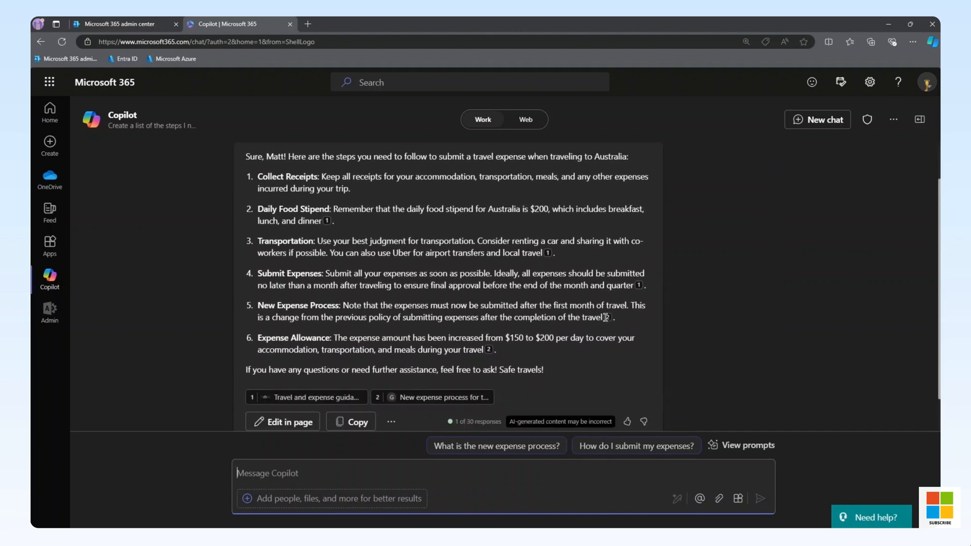